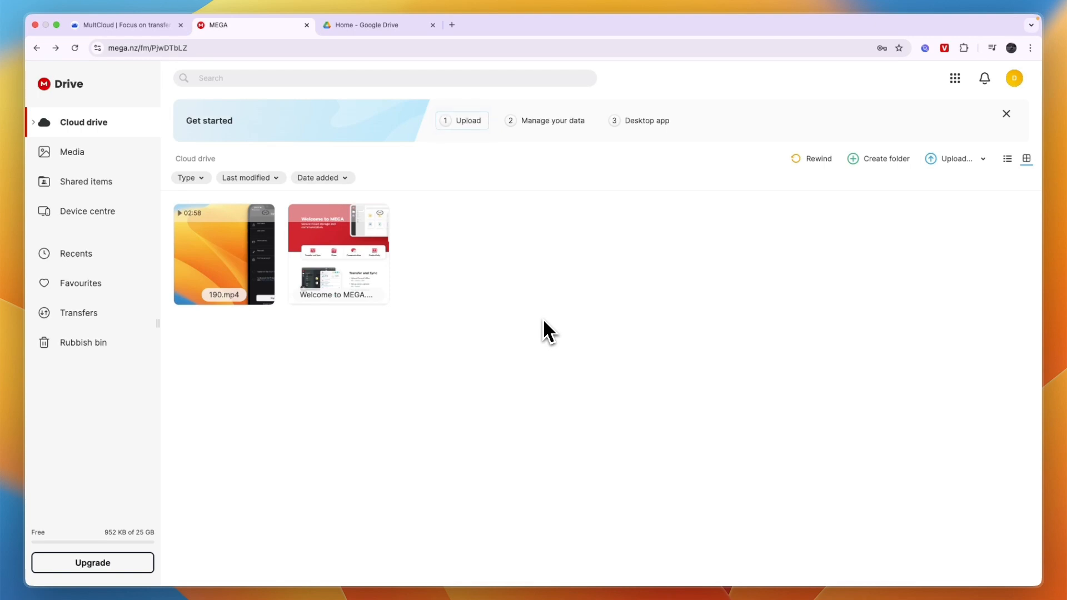
- Switch to the Google Drive tab and close the 'Move a file' tips popup
click(369, 25)
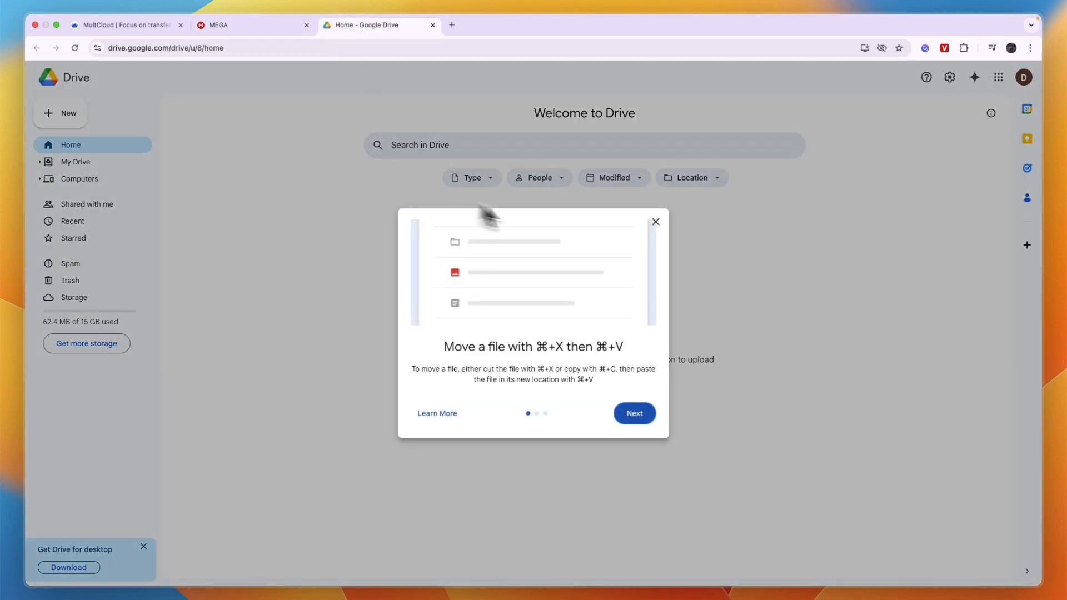
click(656, 221)
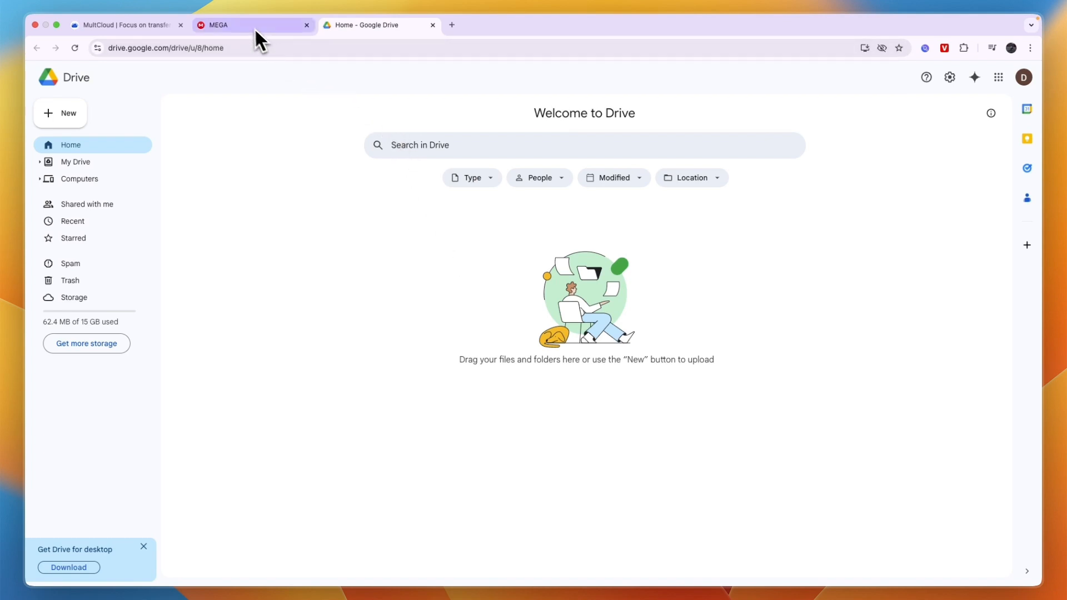
- Download the 190.mp4 video from MEGA with Standard download
click(243, 25)
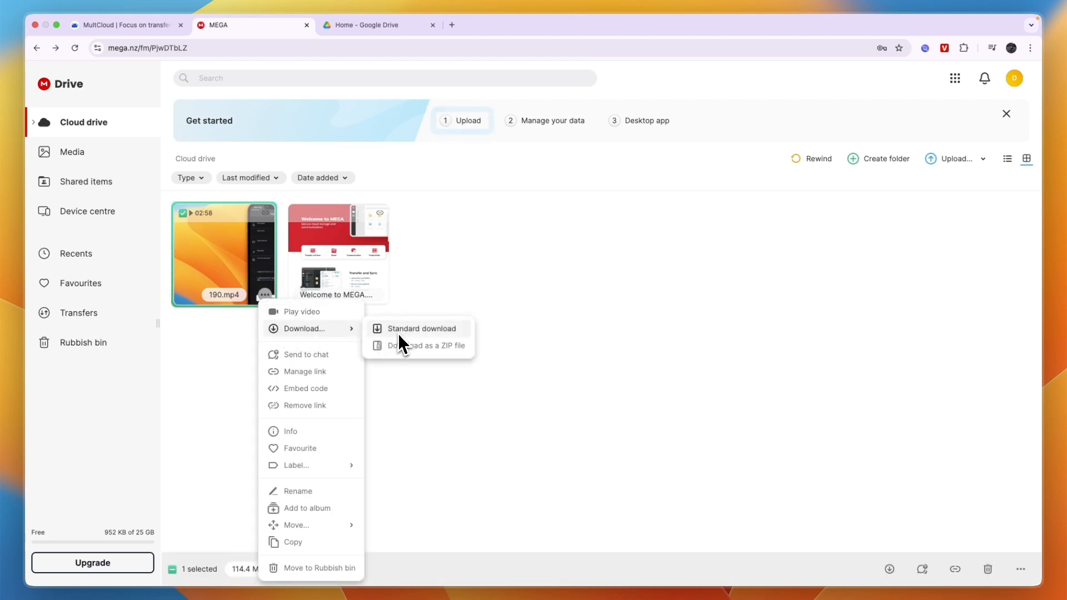
click(421, 328)
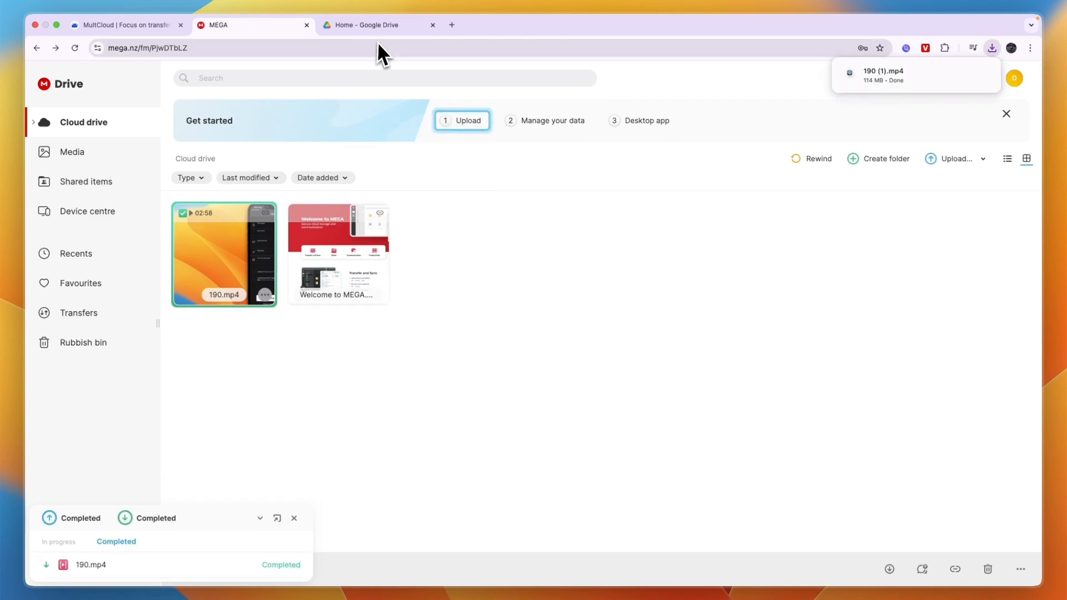
- Start uploading 190 (1).mp4 to Google Drive, then deselect 190.mp4 in MEGA
click(373, 25)
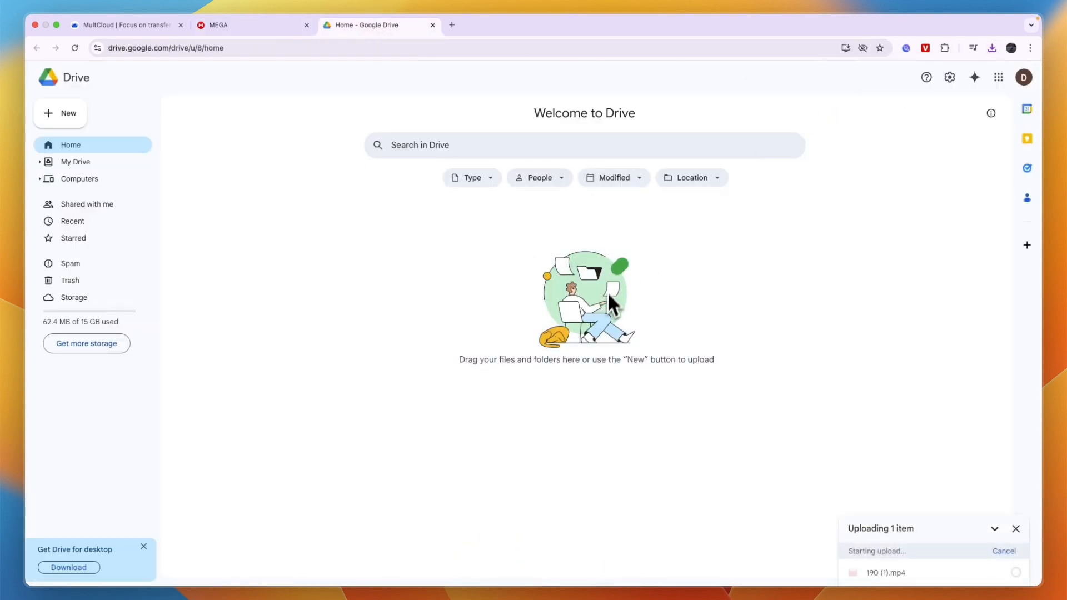
mouse_move(598, 309)
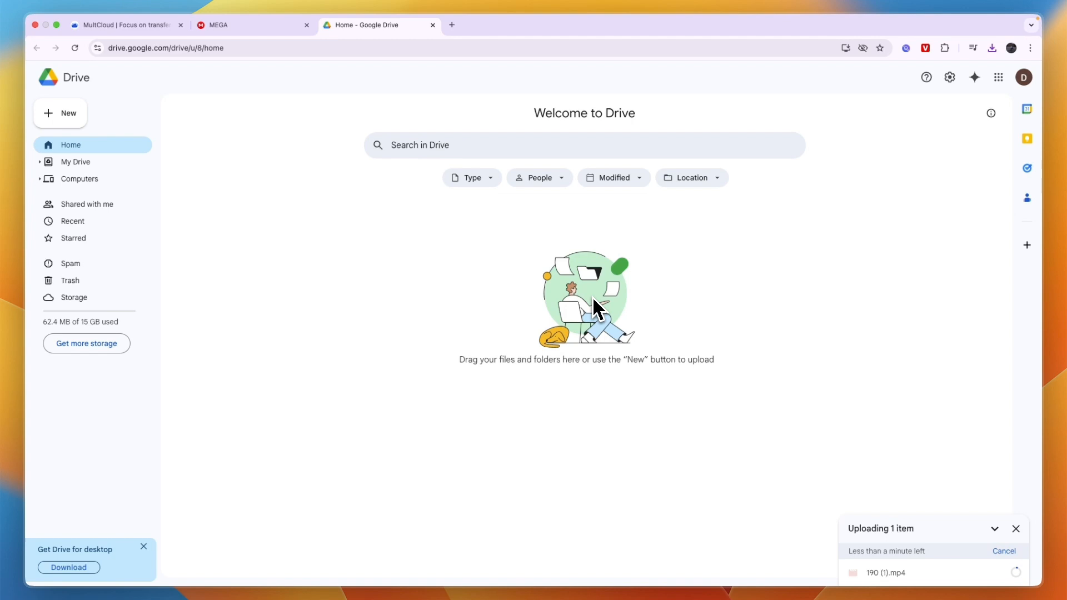
click(222, 25)
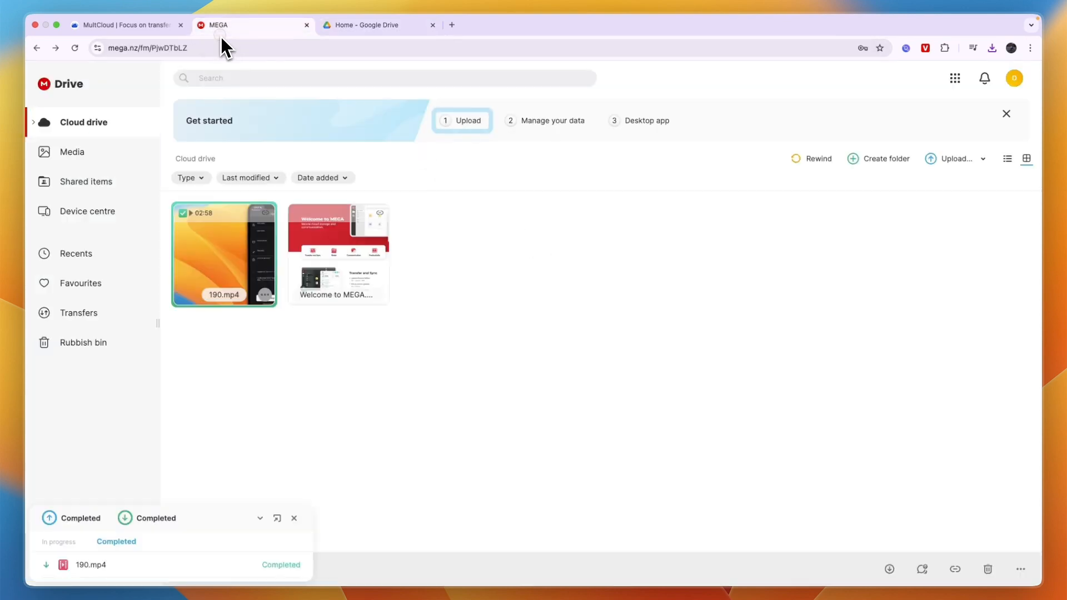
click(182, 213)
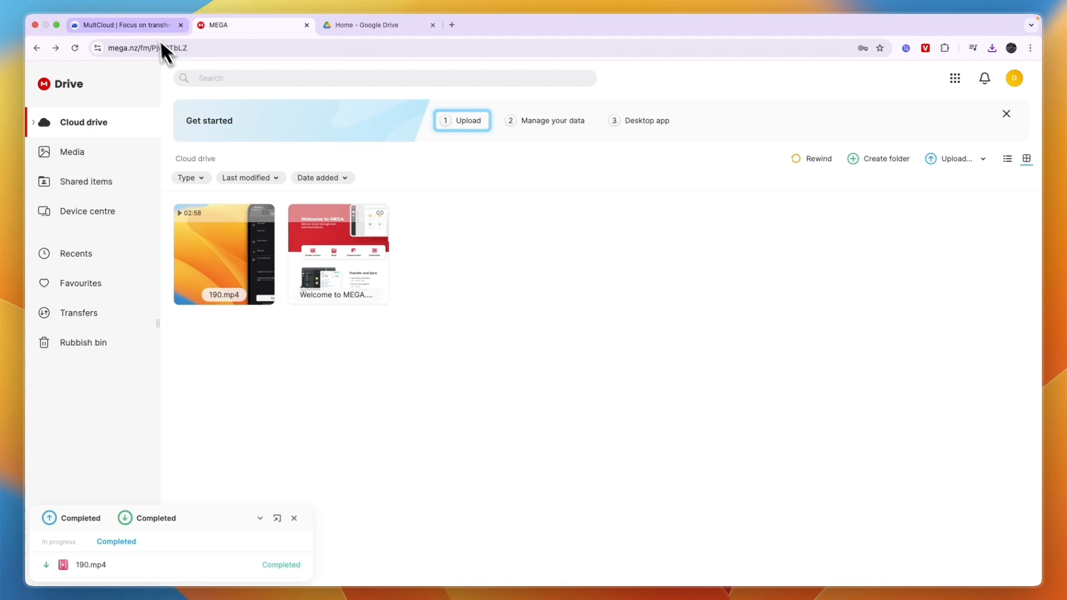
- Sign up for a free MultCloud account using the Google sign-in option
click(125, 25)
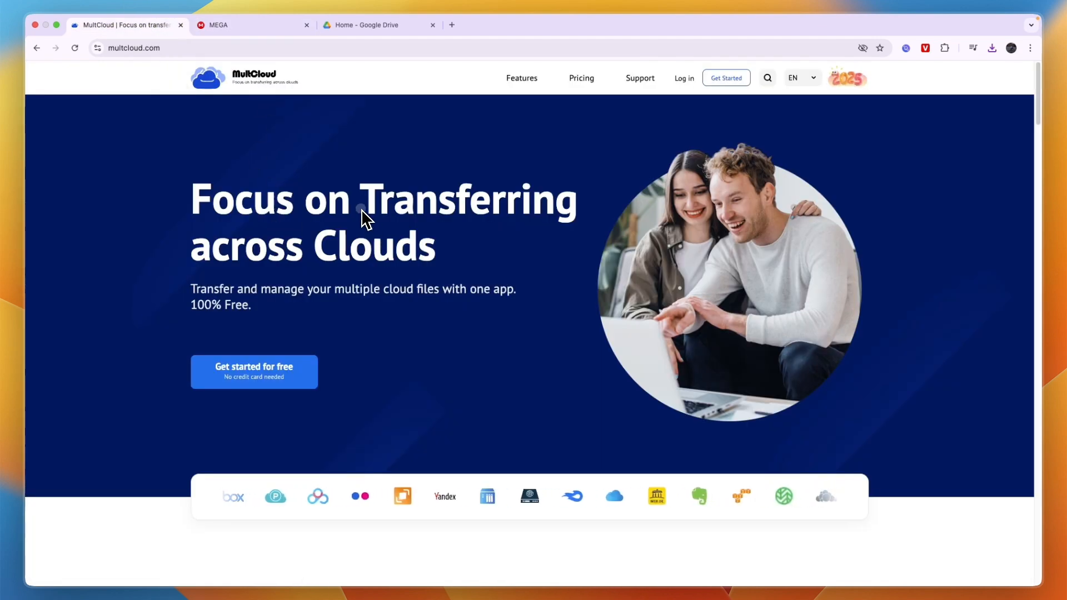
mouse_move(262, 400)
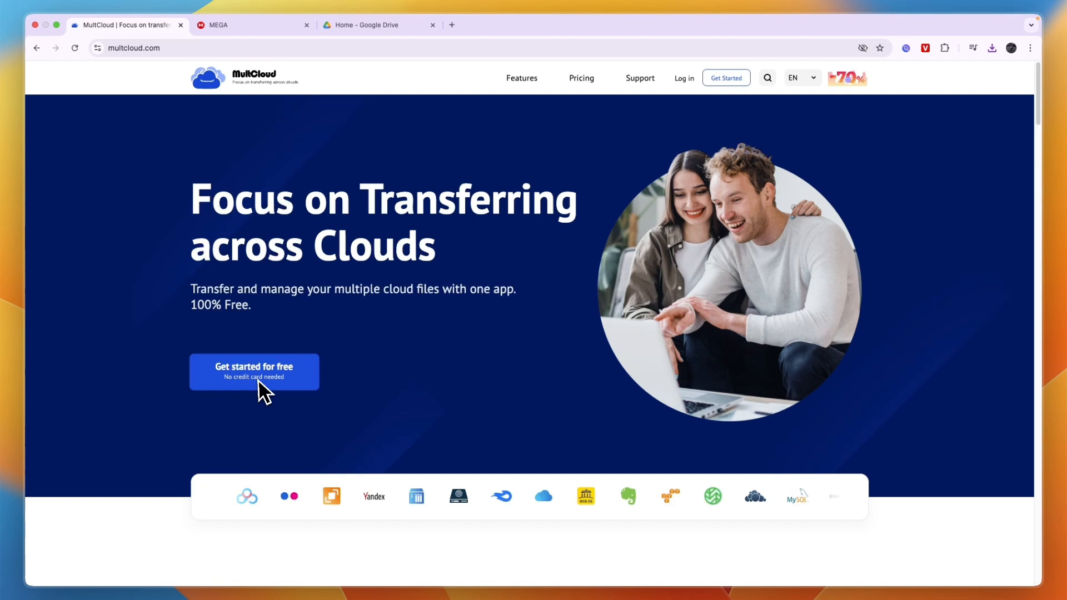
click(254, 372)
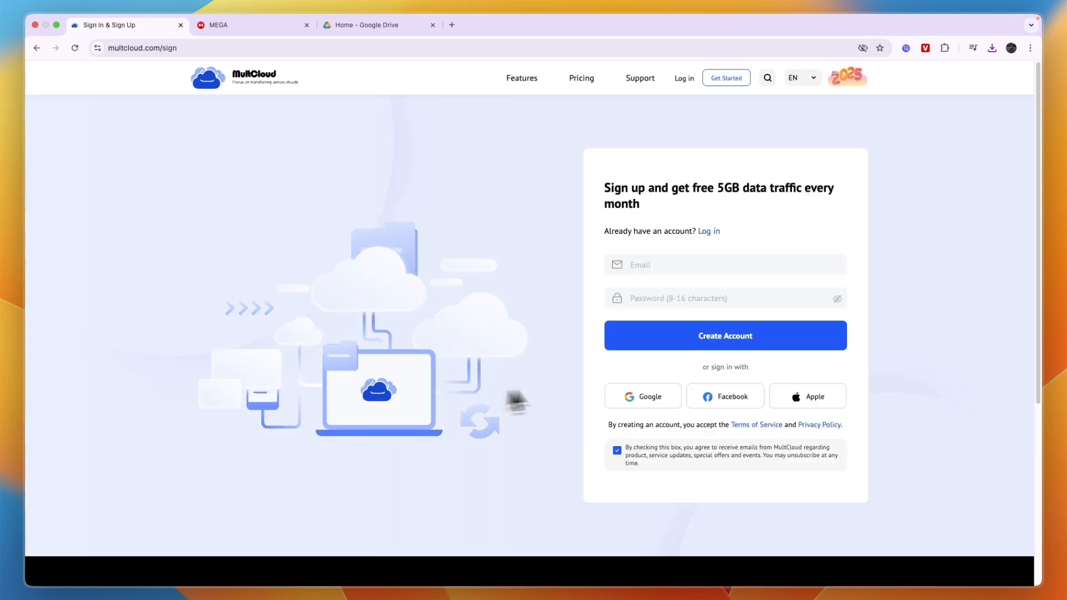
mouse_move(669, 408)
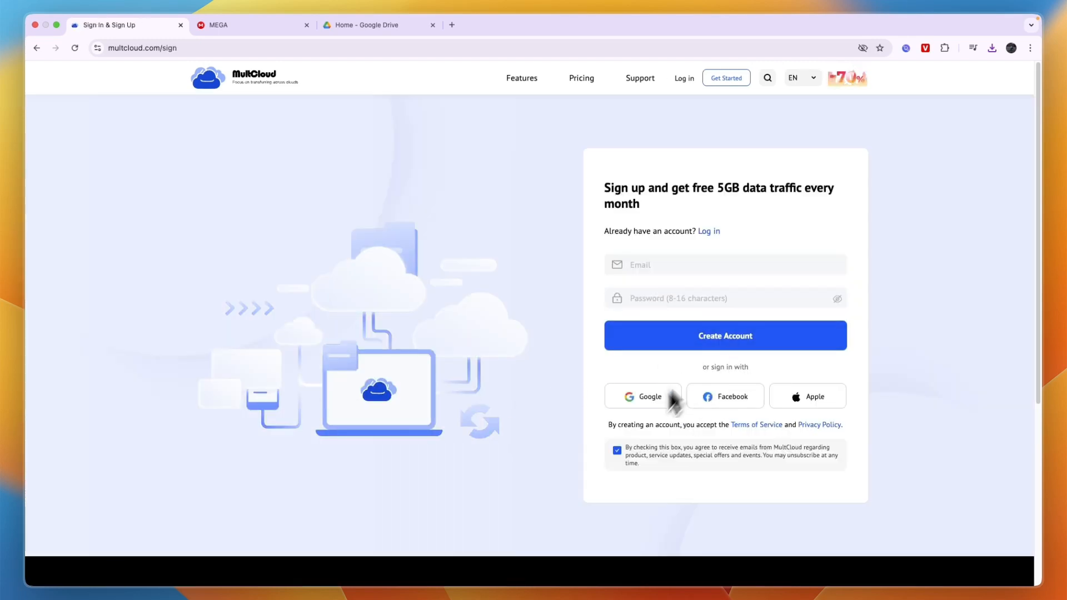
click(643, 396)
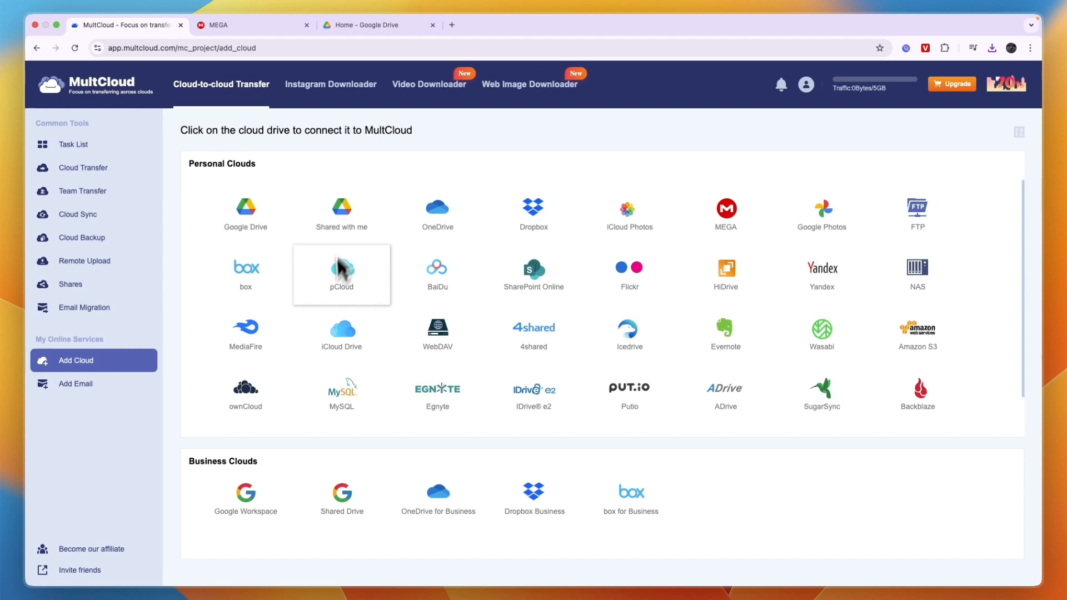
click(726, 208)
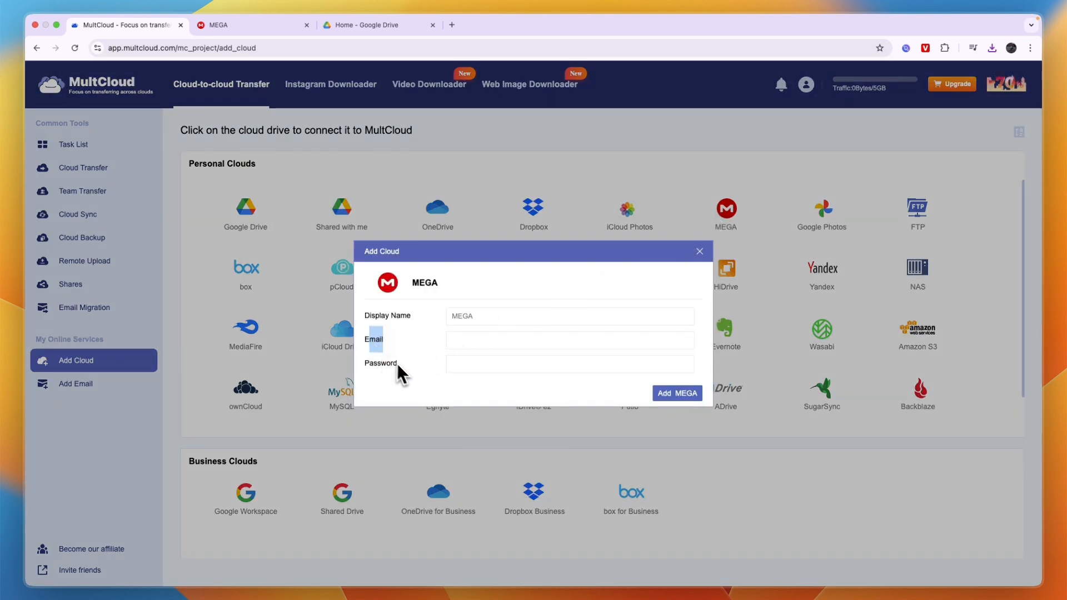
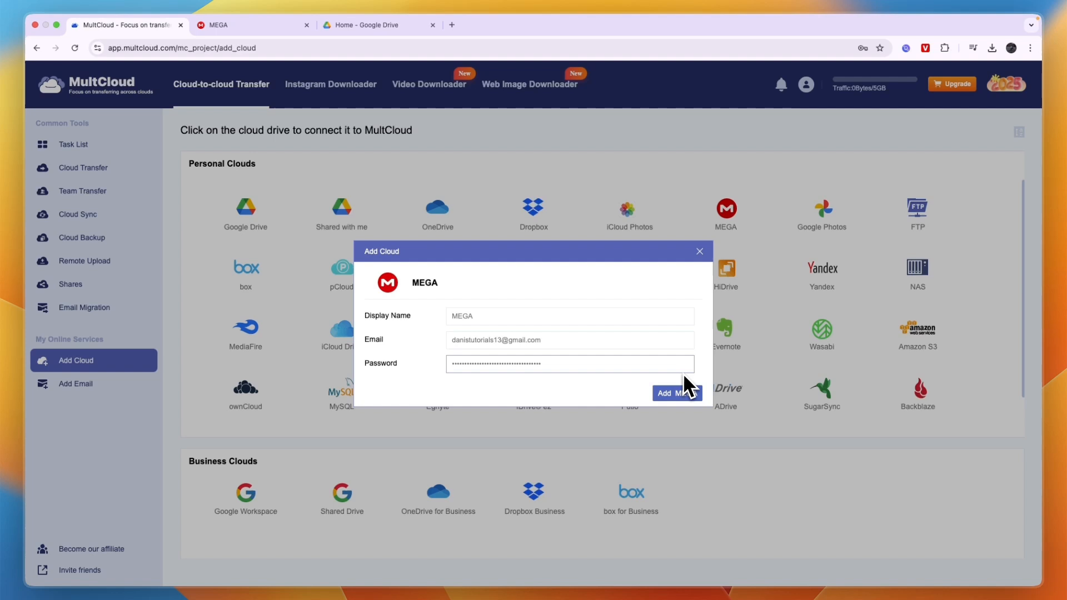
click(676, 392)
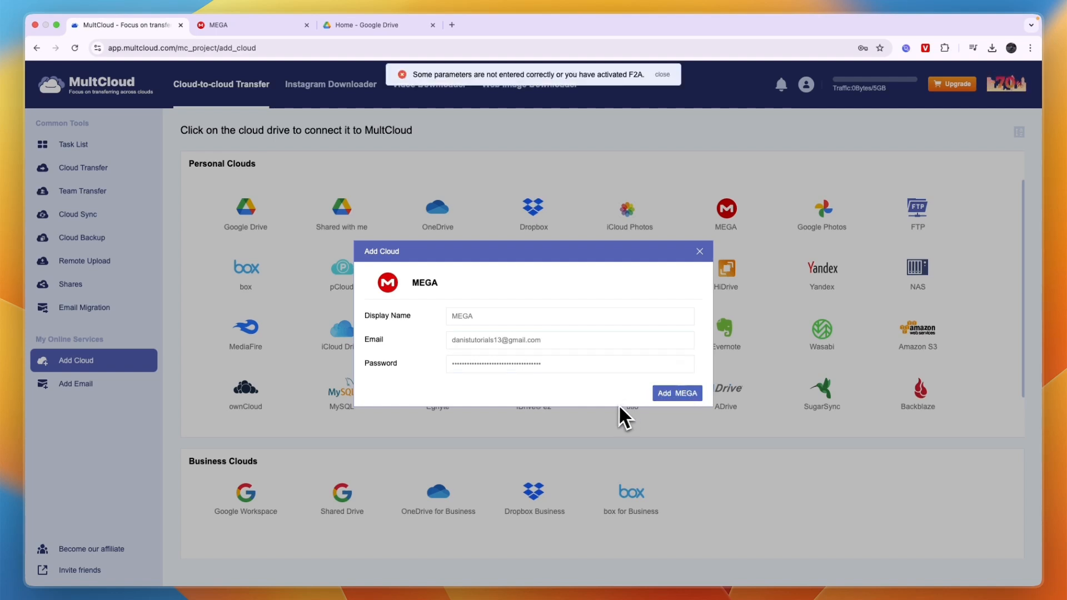
click(677, 393)
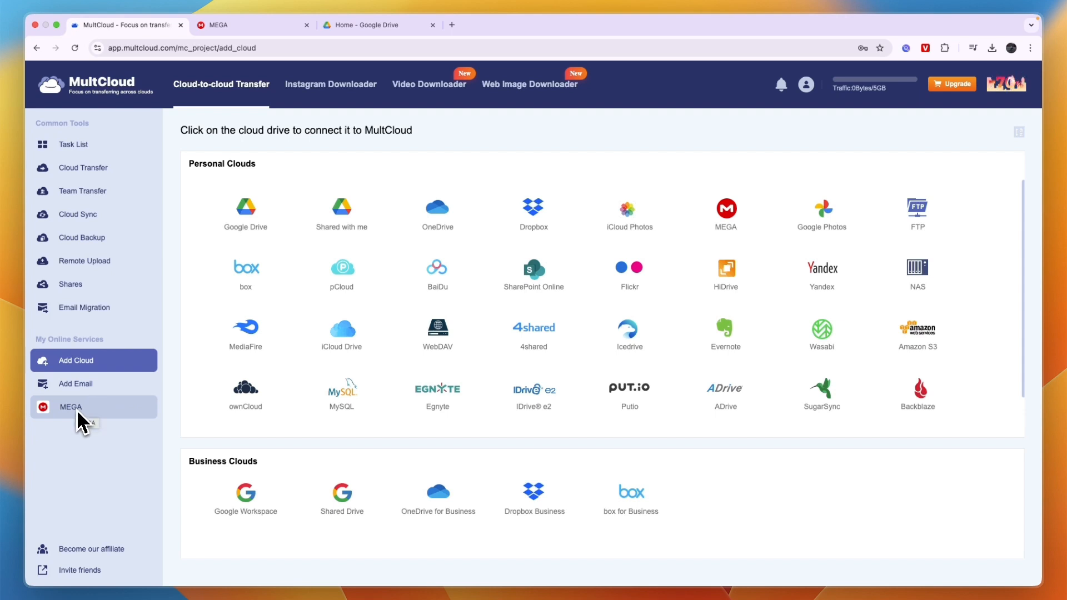
mouse_move(245, 231)
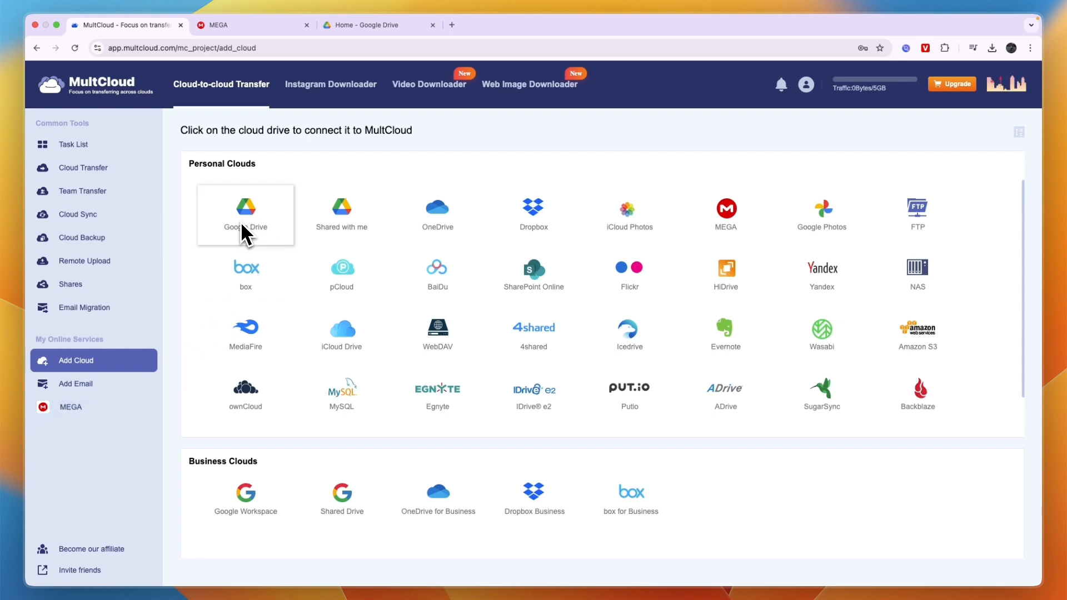
- Add Google Drive and allow MultCloud access on the Google consent screen
click(246, 207)
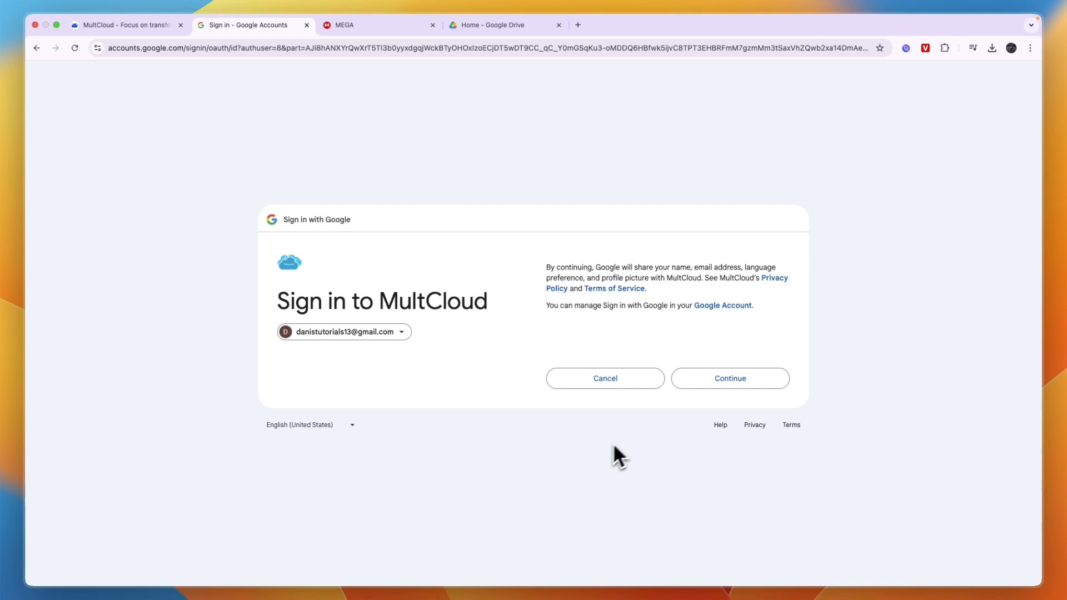
click(730, 378)
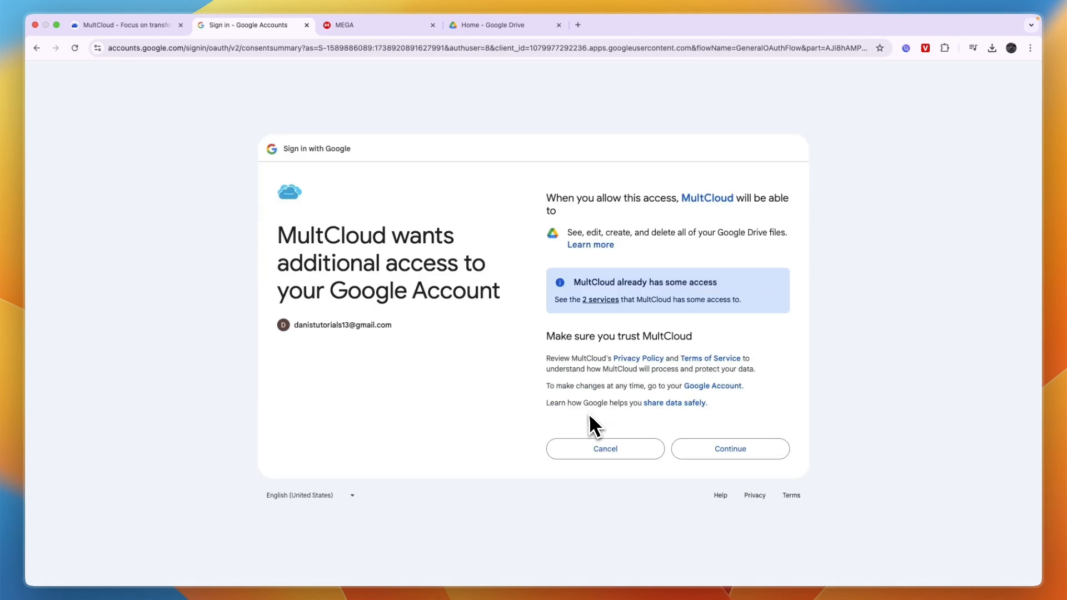
click(730, 449)
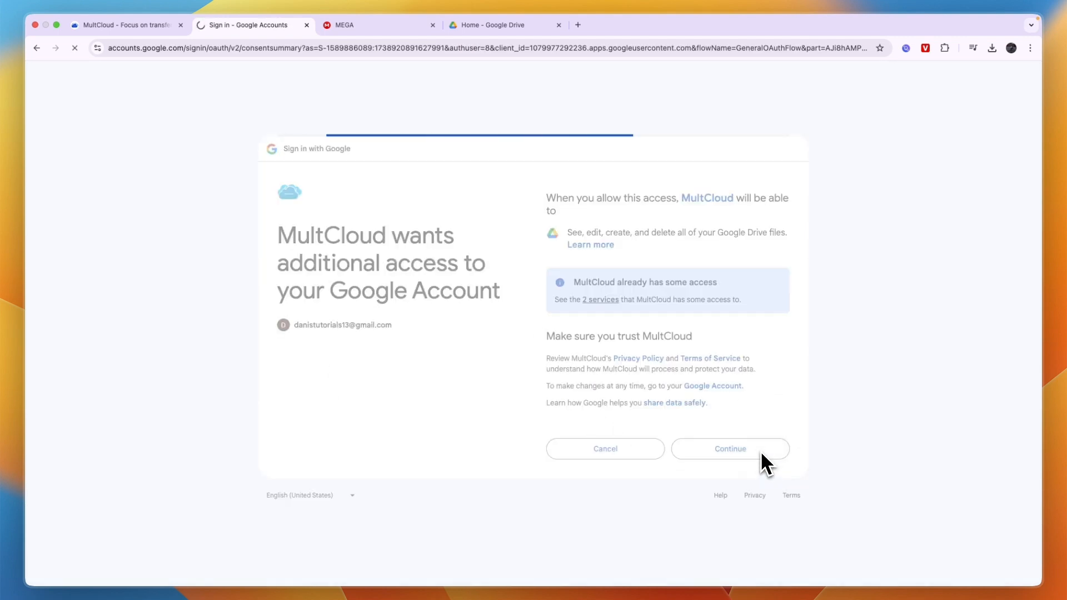
click(731, 449)
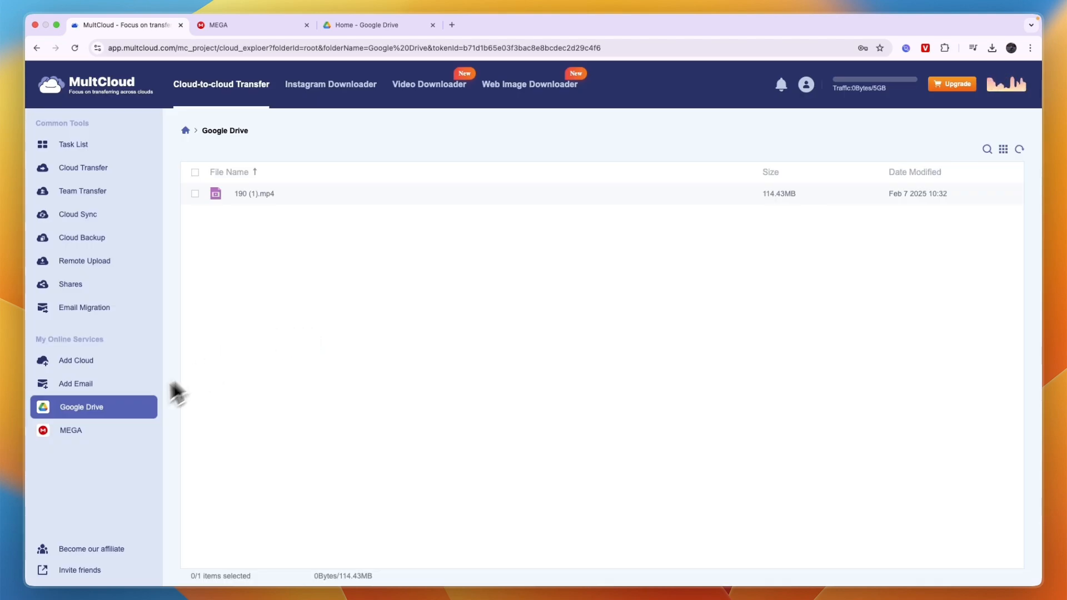
mouse_move(211, 313)
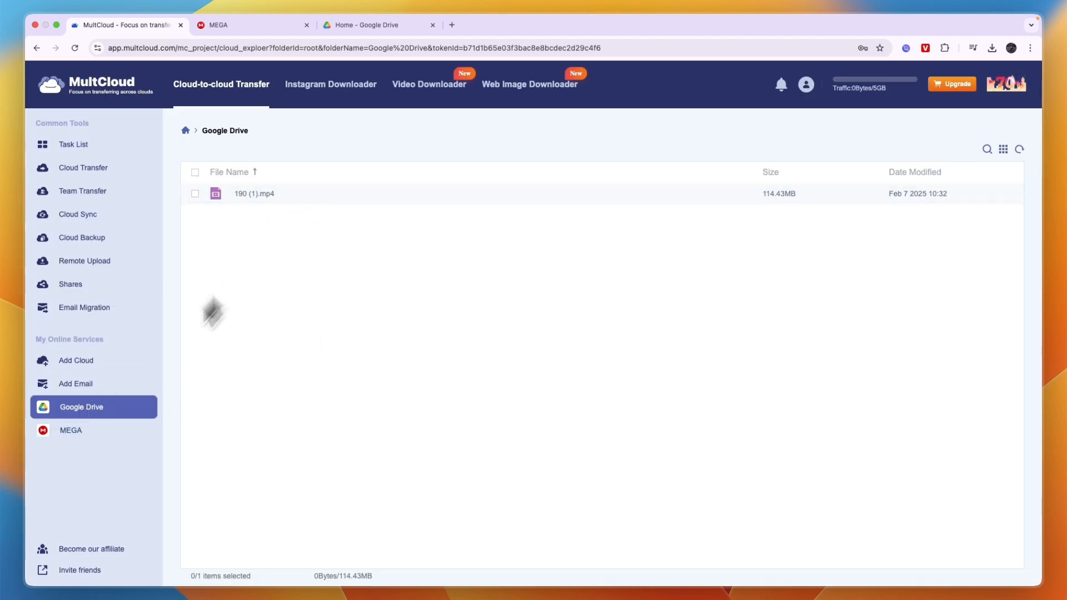
- Select all files in MultCloud's MEGA folder and copy them to Google Drive
click(70, 430)
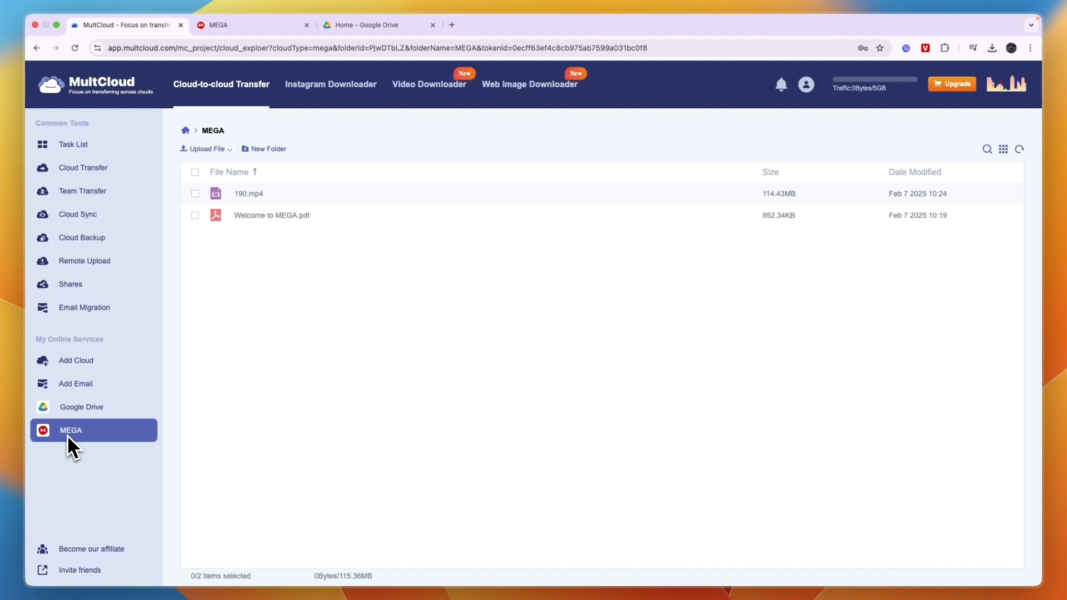
mouse_move(217, 182)
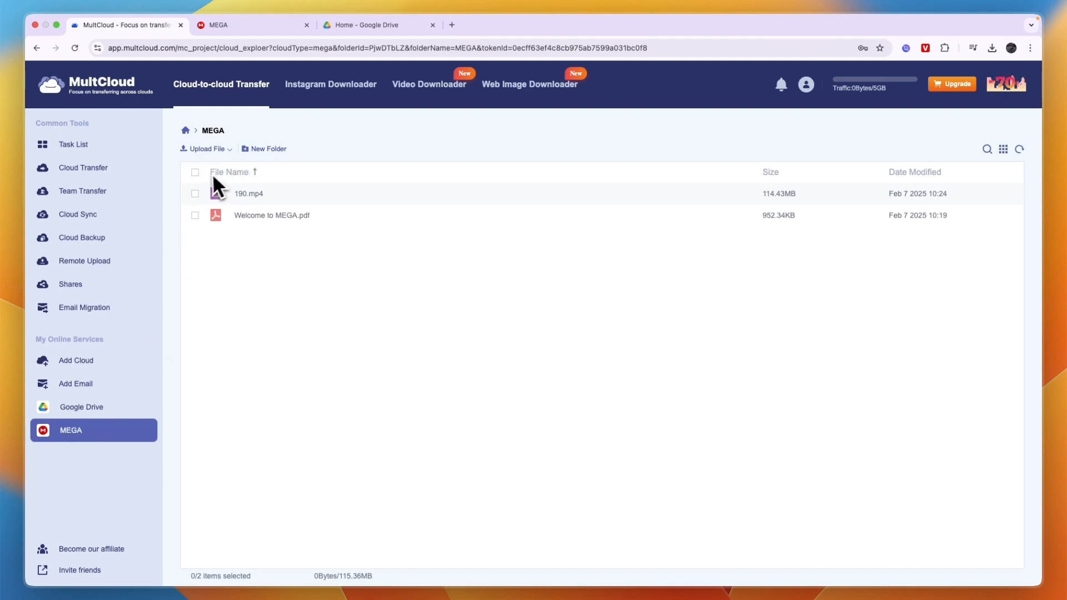
click(195, 172)
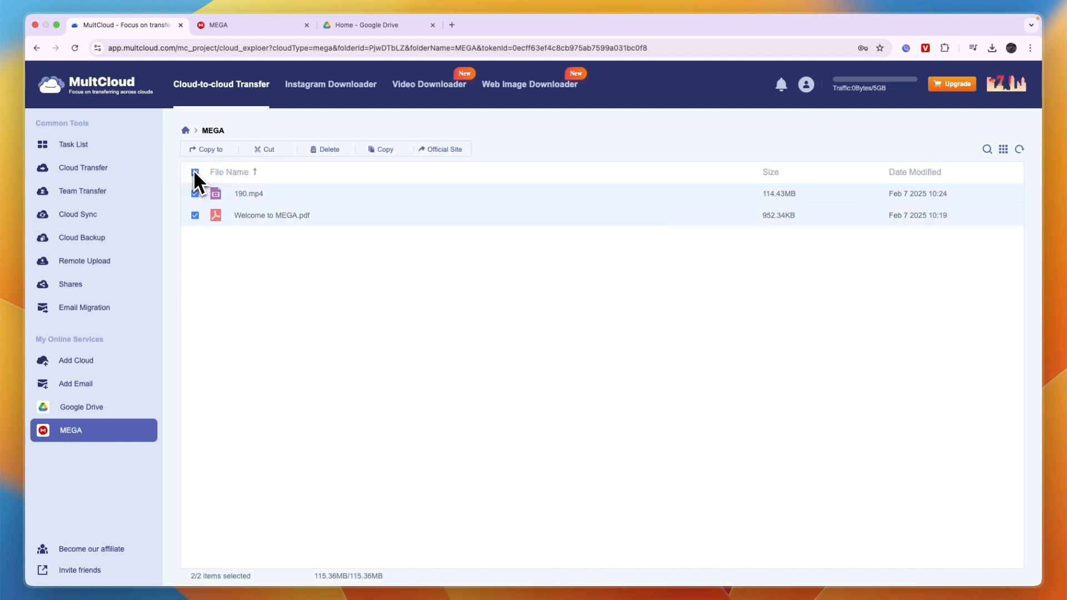
click(210, 149)
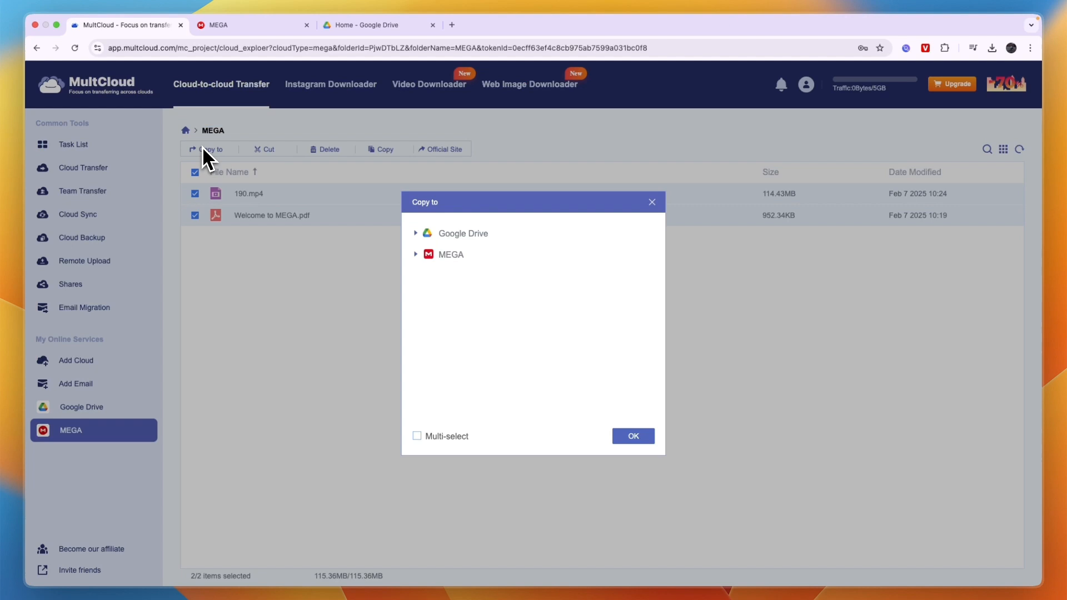
mouse_move(465, 243)
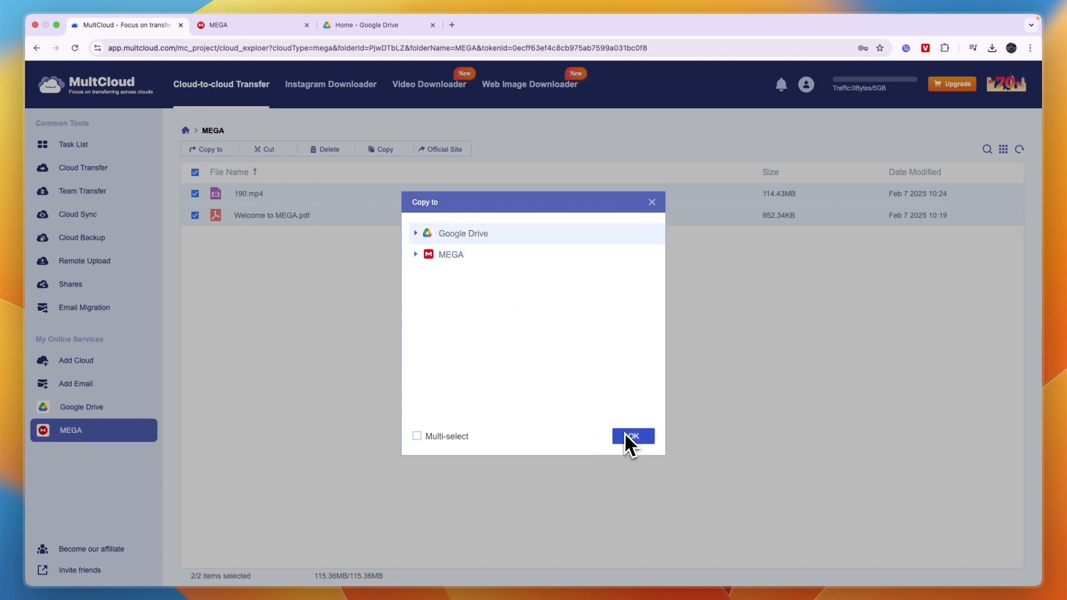
click(633, 435)
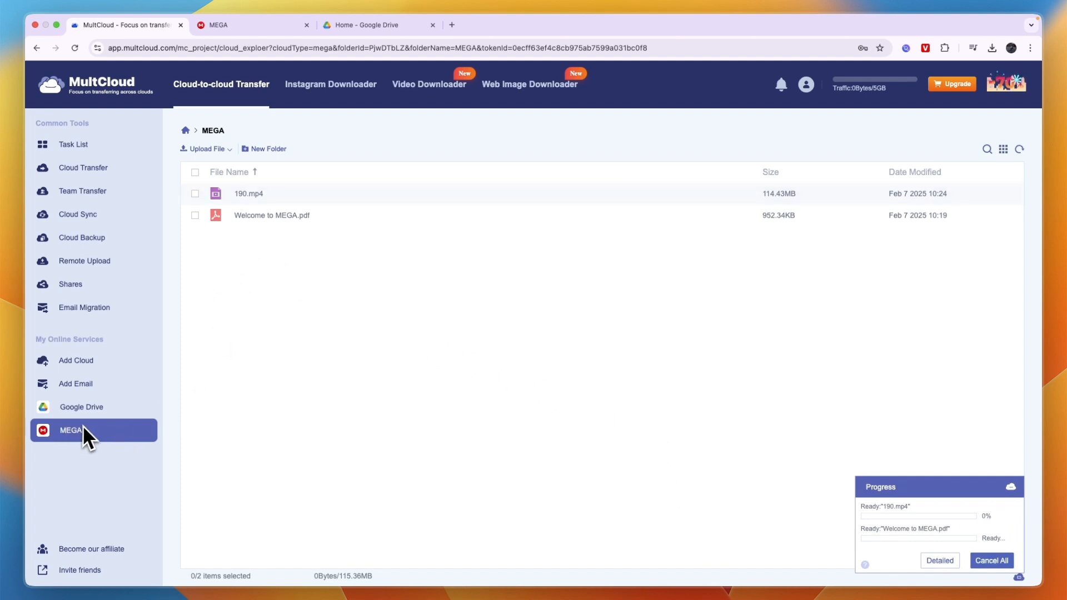
mouse_move(424, 26)
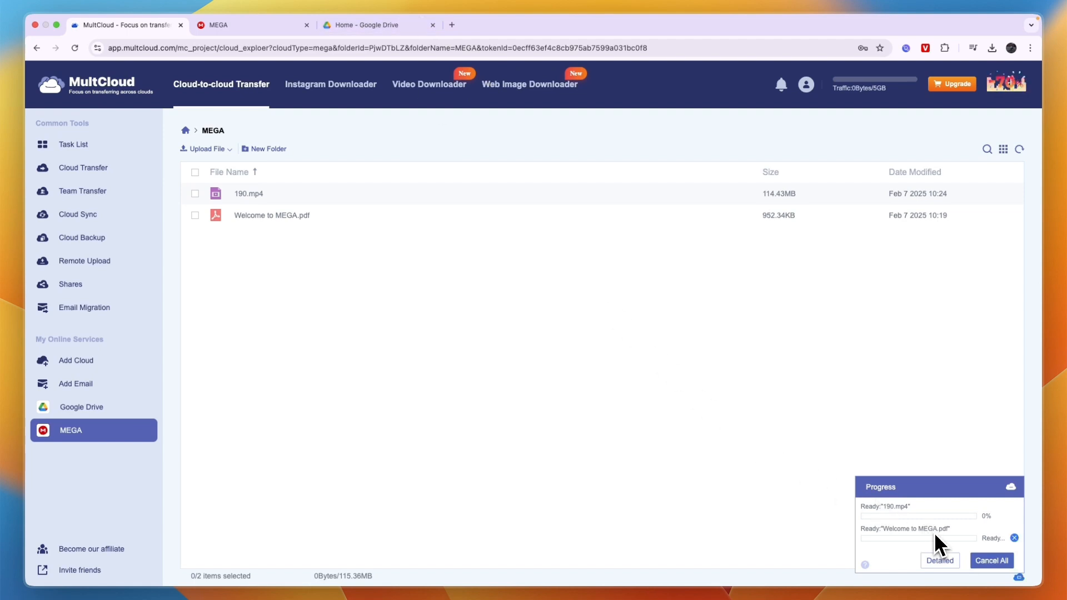
- Trash 190 (1).mp4 in Google Drive, then return to the MultCloud tab
click(368, 25)
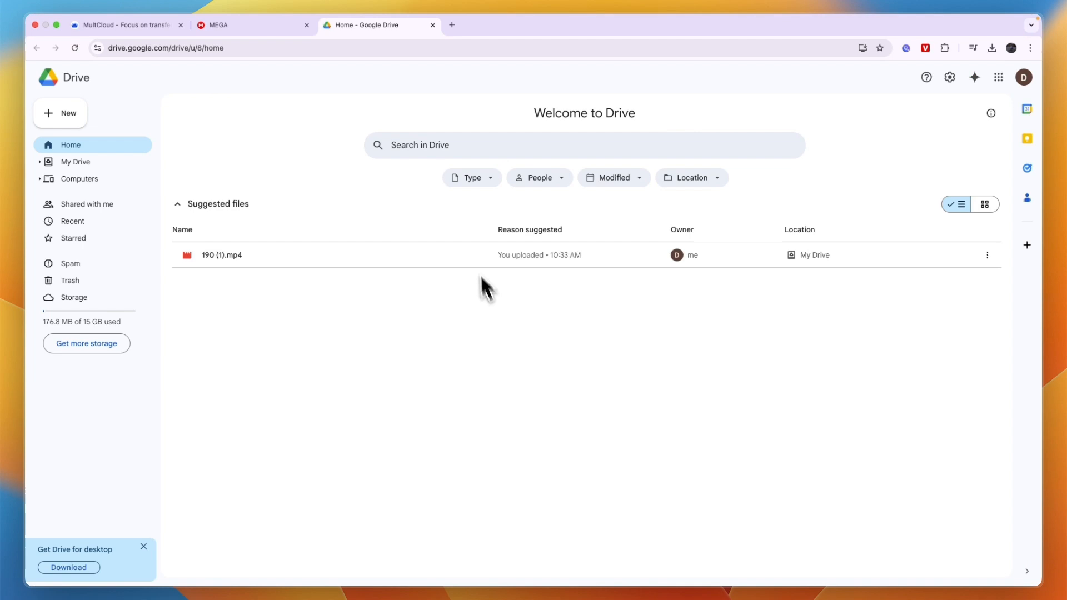
click(987, 254)
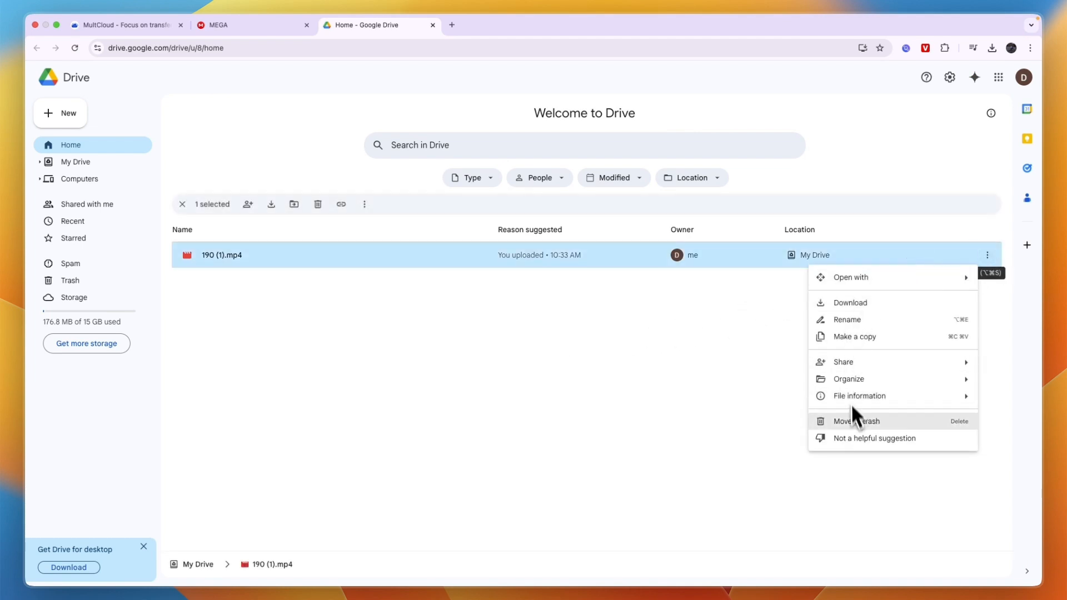
mouse_move(896, 386)
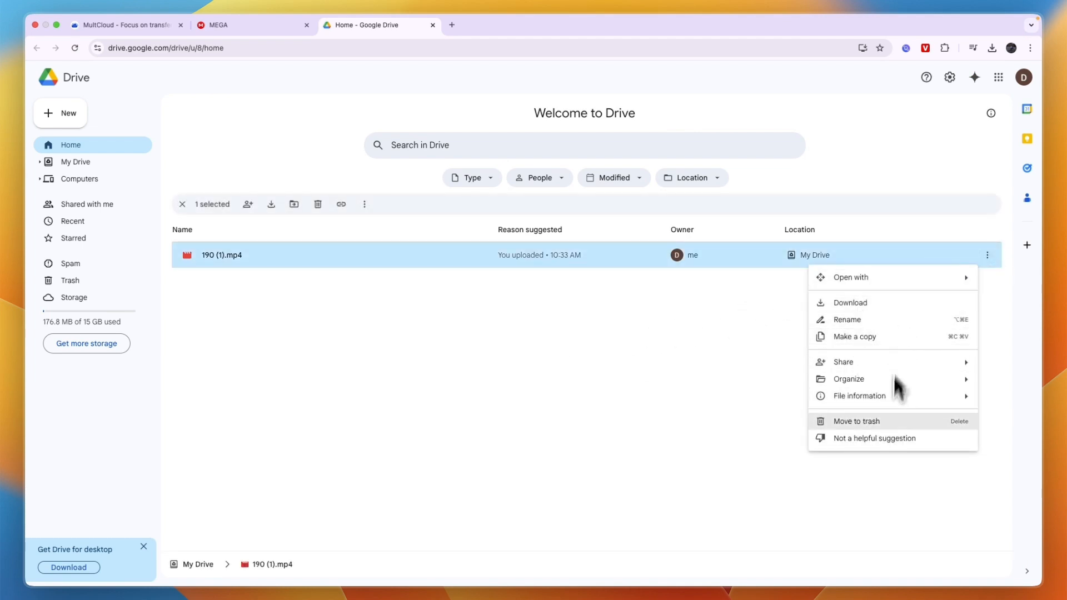
click(128, 25)
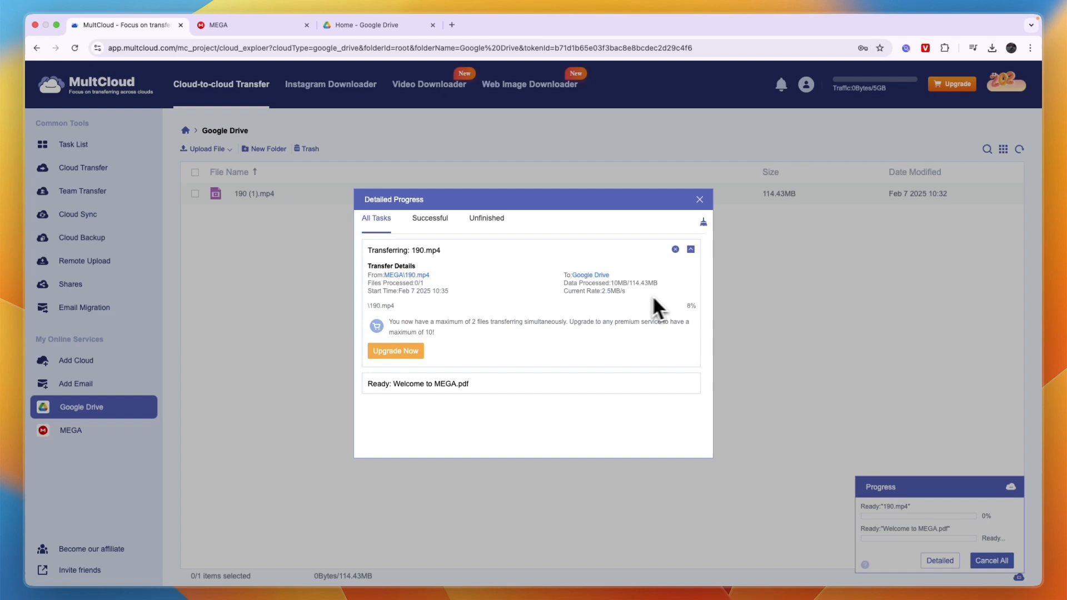
mouse_move(486, 391)
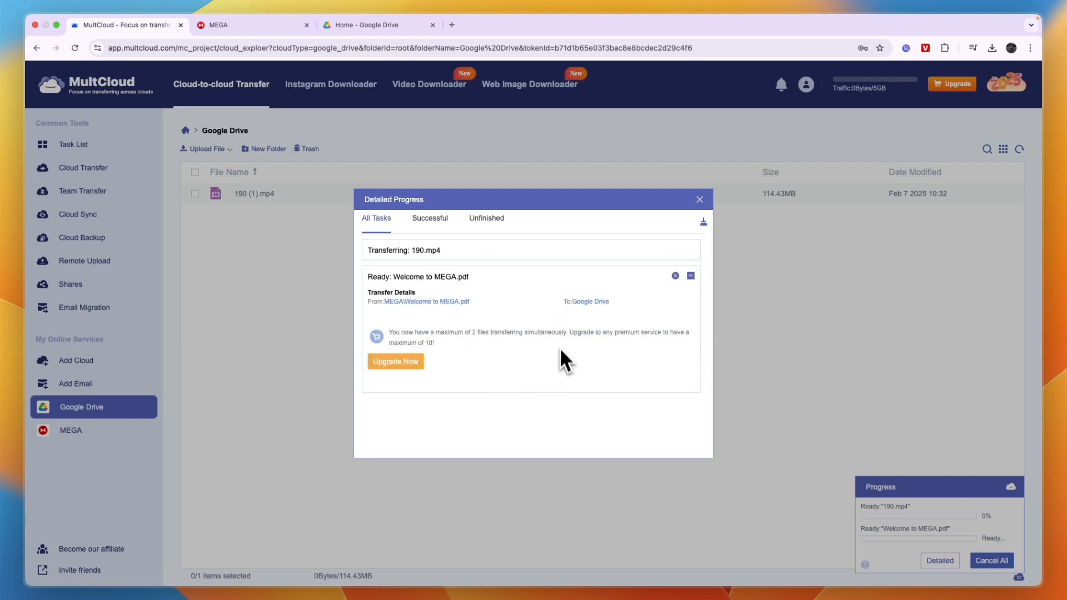
- Switch tabs to confirm 190.mp4 and Welcome to MEGA.pdf remain in MEGA
click(364, 25)
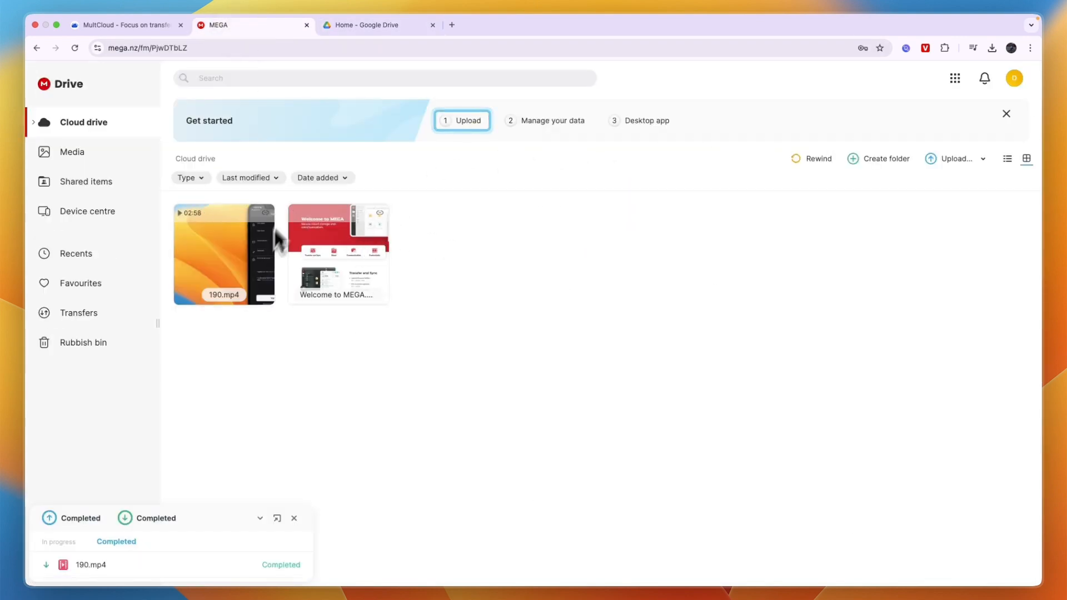
- Check Google Drive's contents, then return to MultCloud's Detailed Progress dialog
click(367, 25)
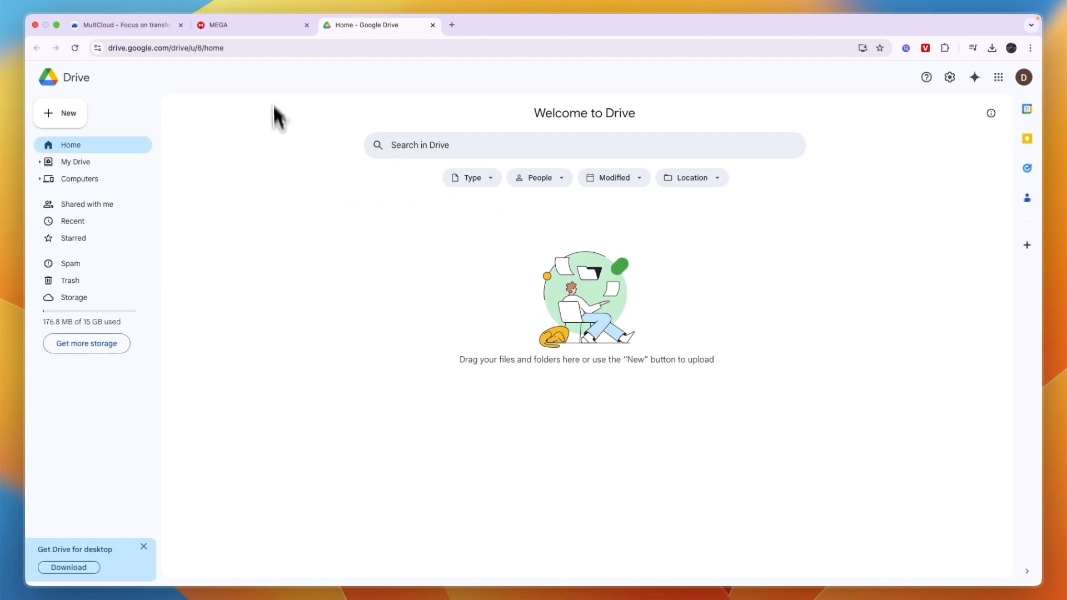
click(133, 25)
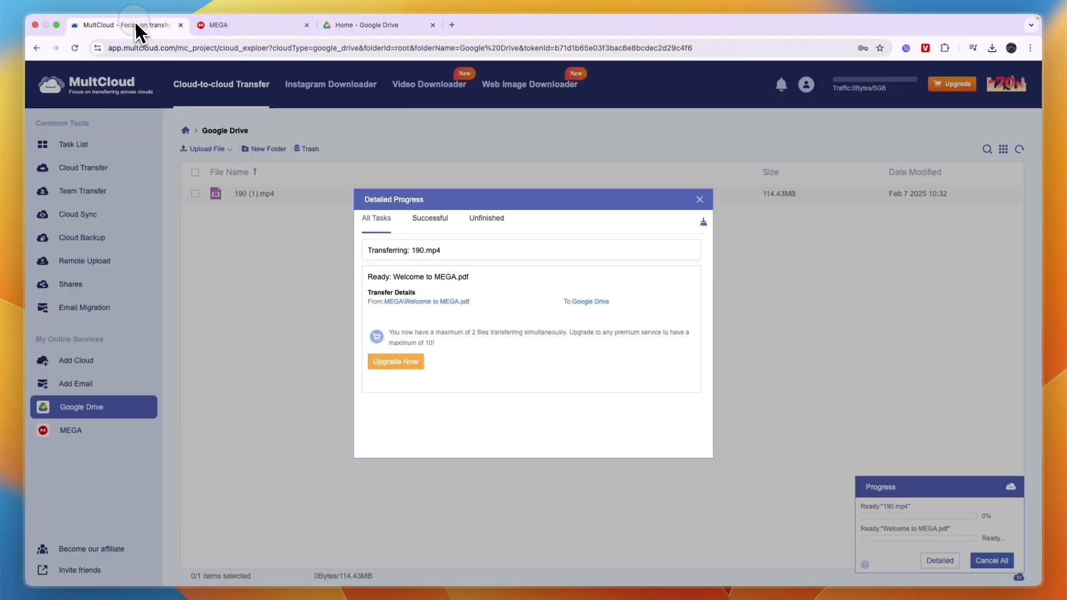
mouse_move(655, 222)
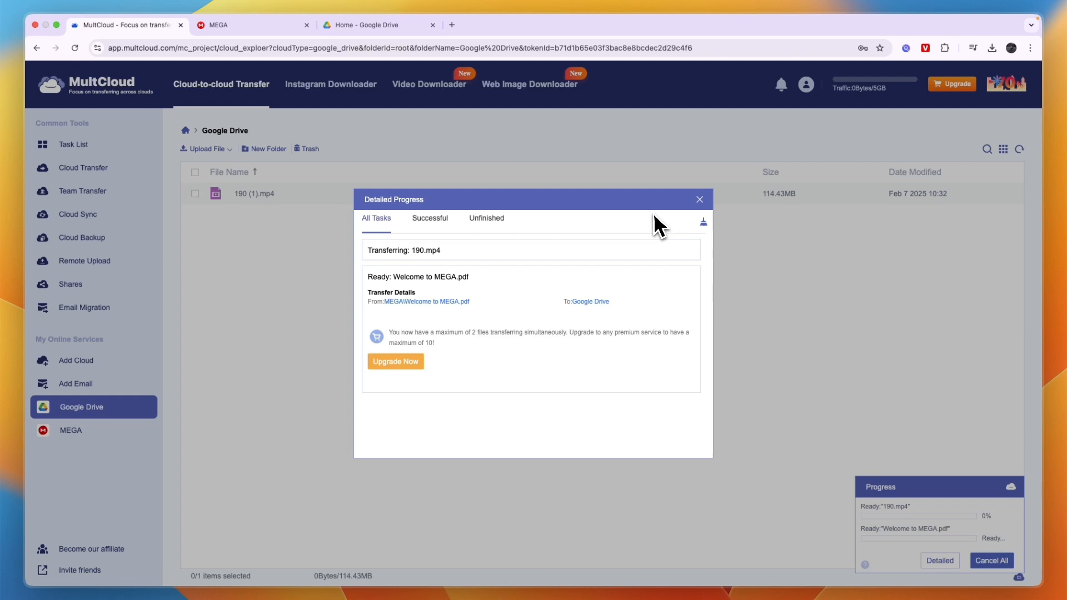